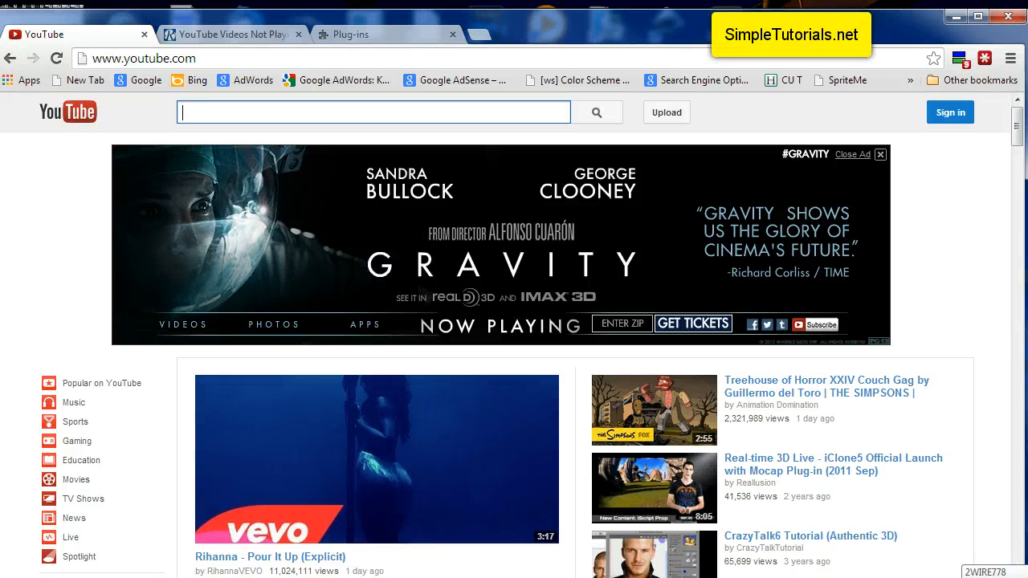
Switch to the Raymond.cc YouTube playback article and scroll down to its 'For Chrome users' steps
click(62, 238)
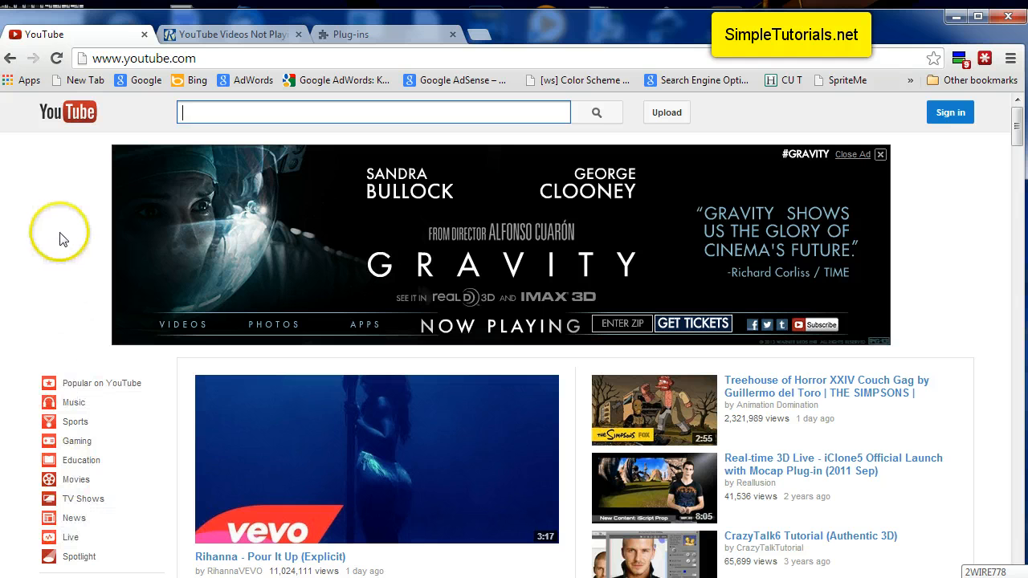
mouse_move(38, 223)
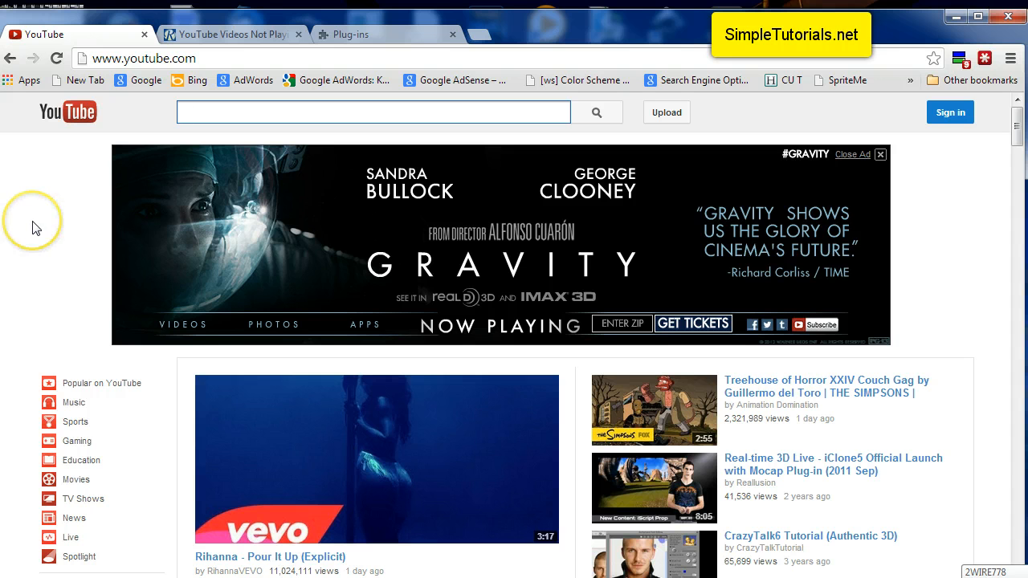
mouse_move(34, 226)
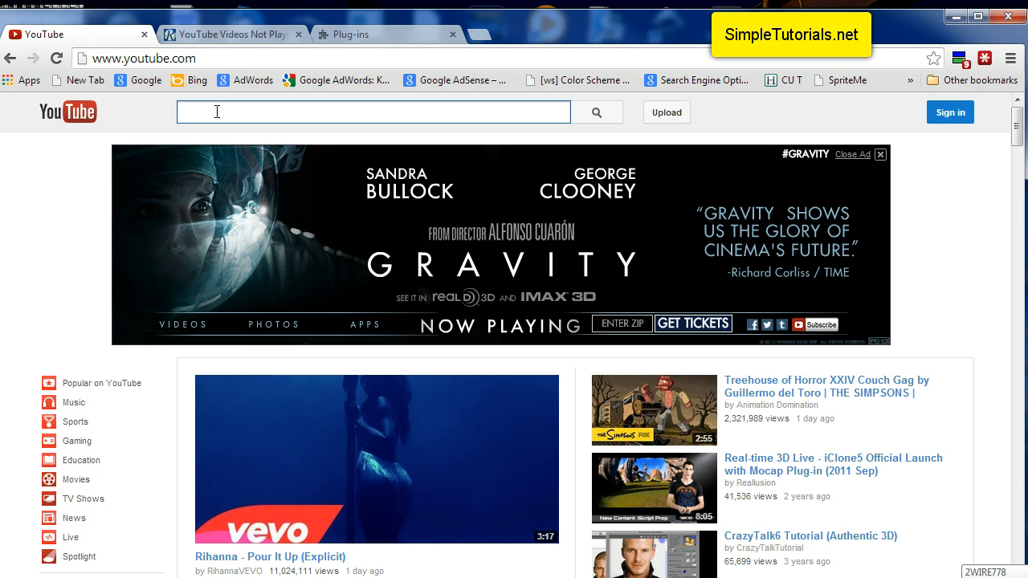
mouse_move(217, 112)
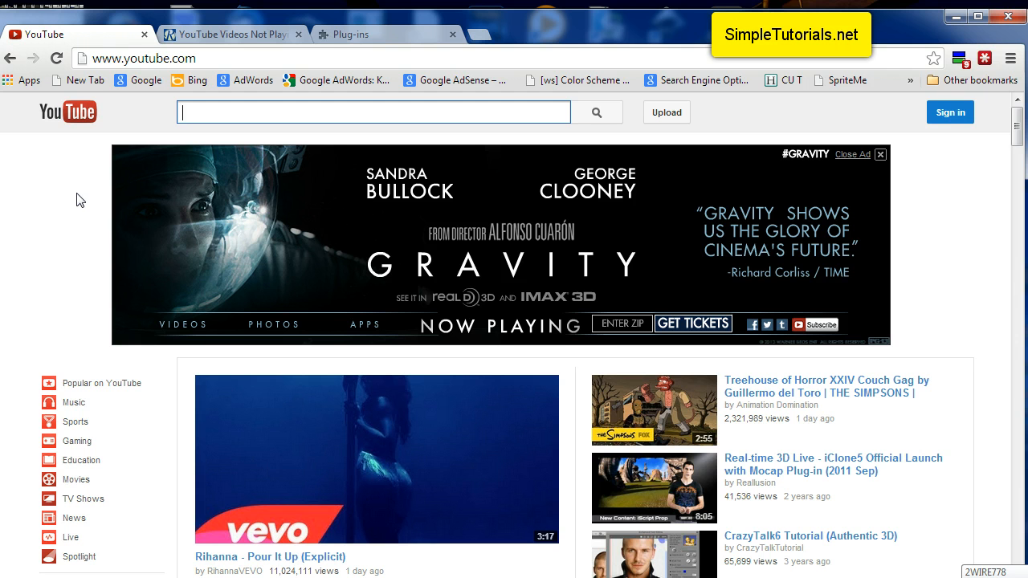
click(374, 111)
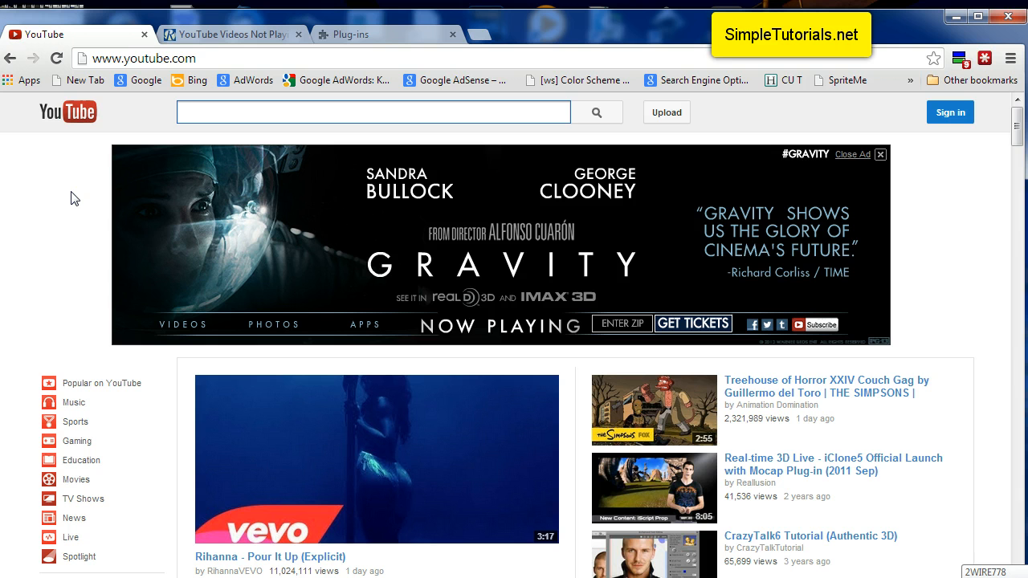
click(373, 111)
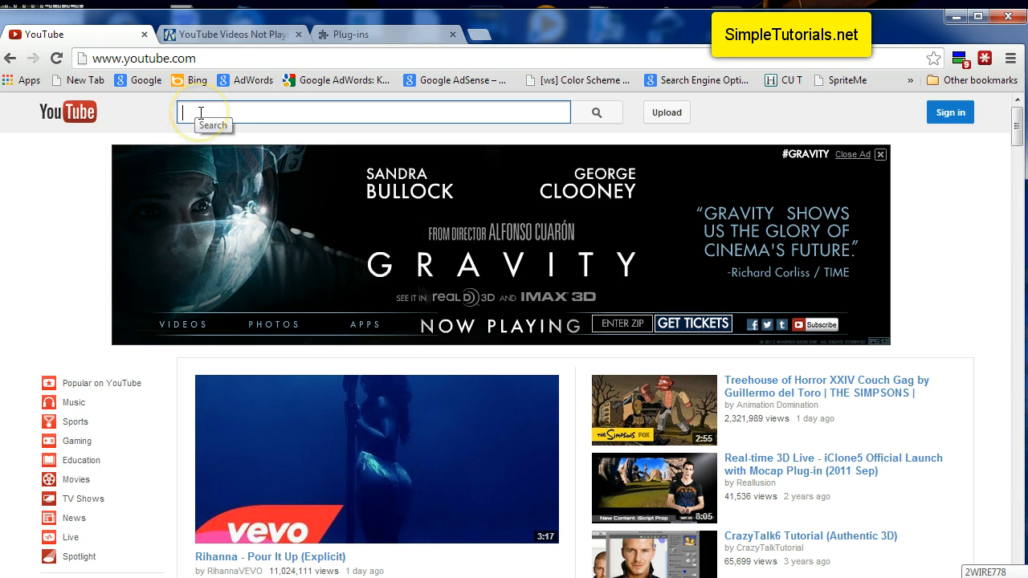
mouse_move(60, 185)
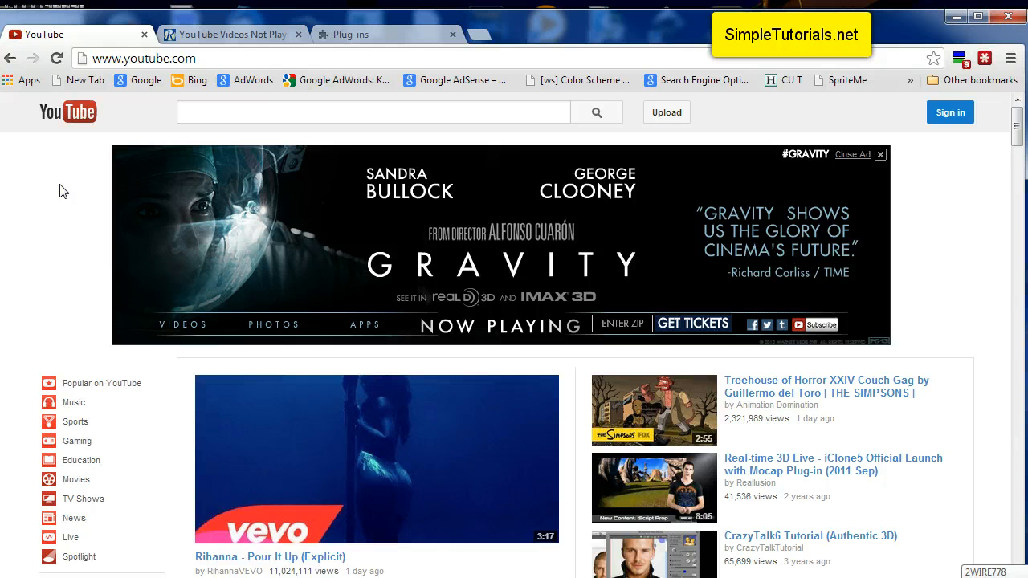
mouse_move(198, 87)
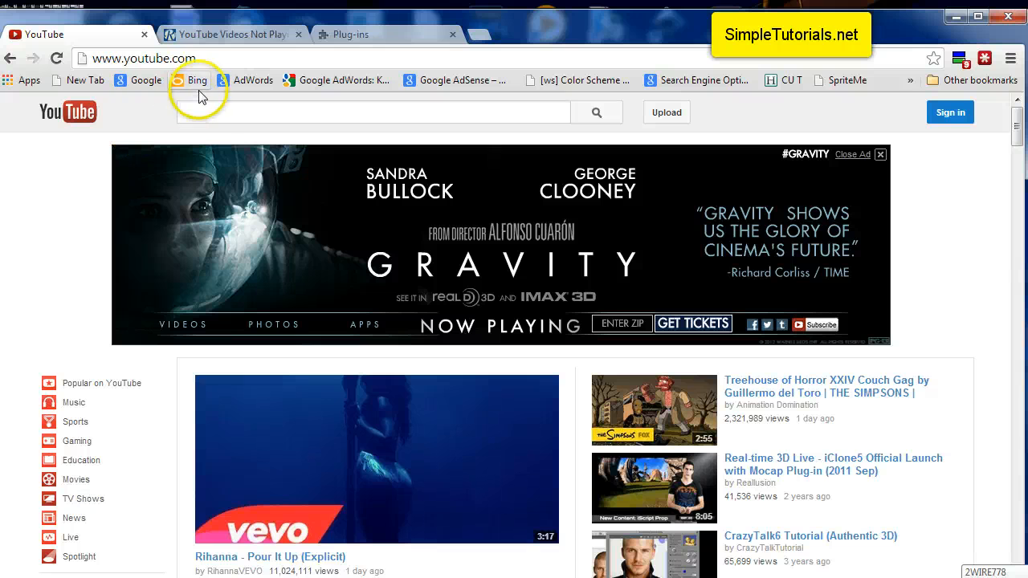
click(374, 111)
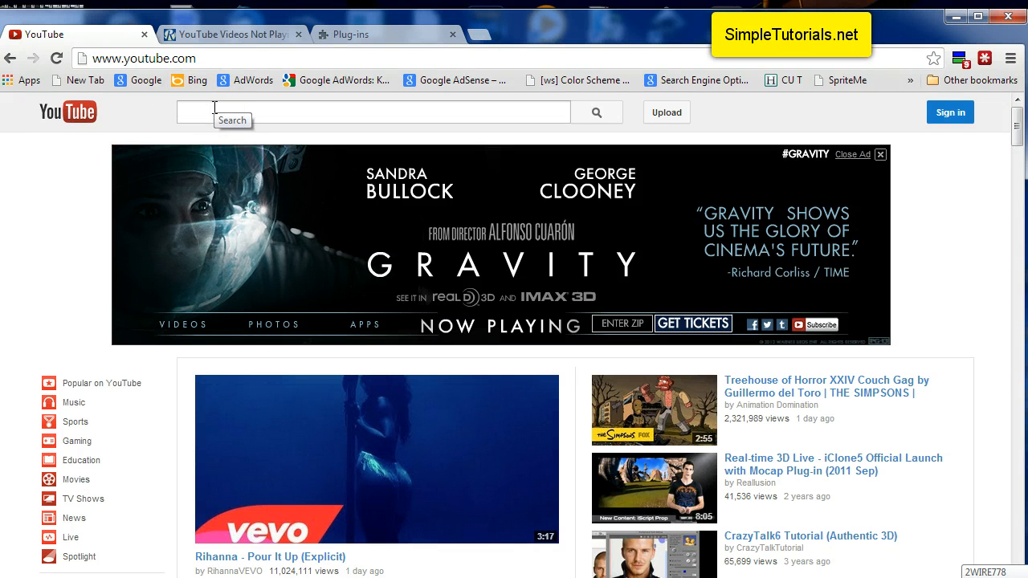
mouse_move(69, 186)
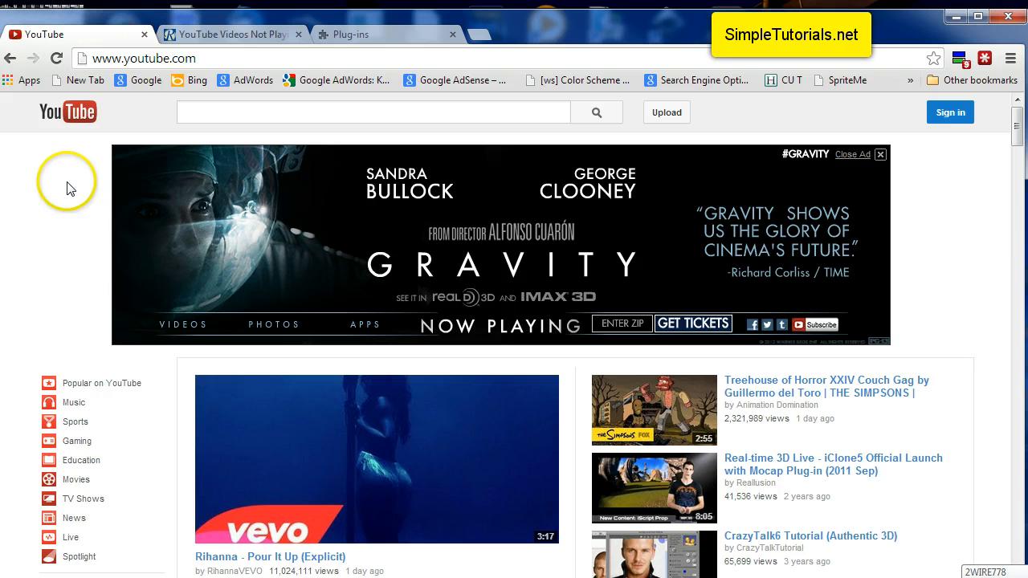
mouse_move(77, 169)
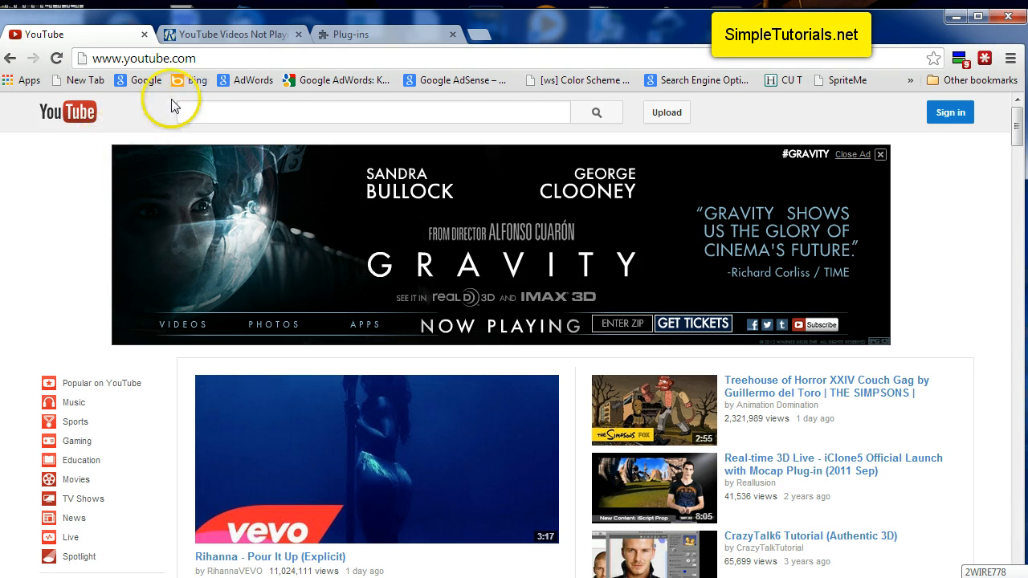
mouse_move(221, 41)
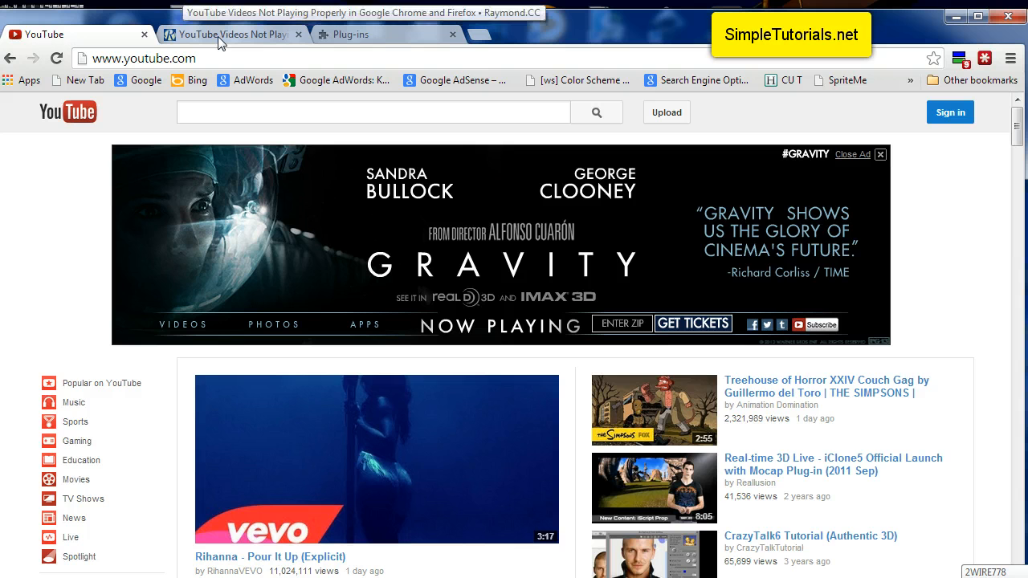
click(232, 34)
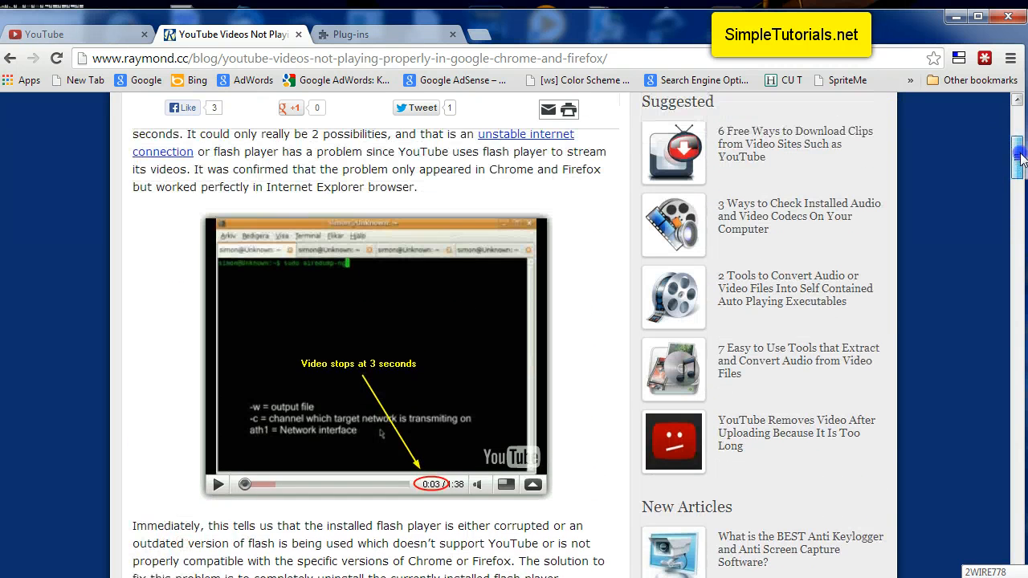
scroll(down, 3)
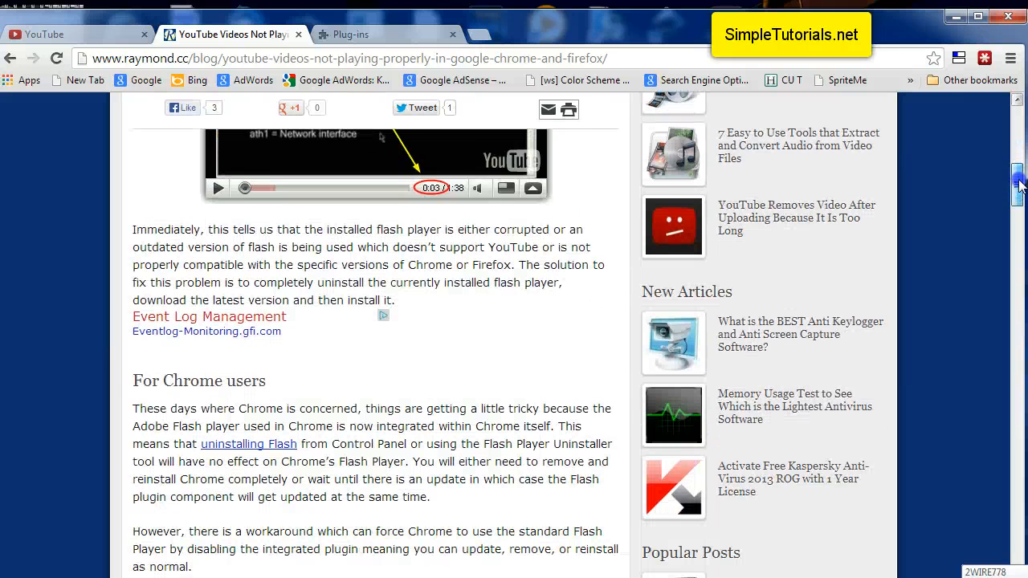
scroll(down, 3)
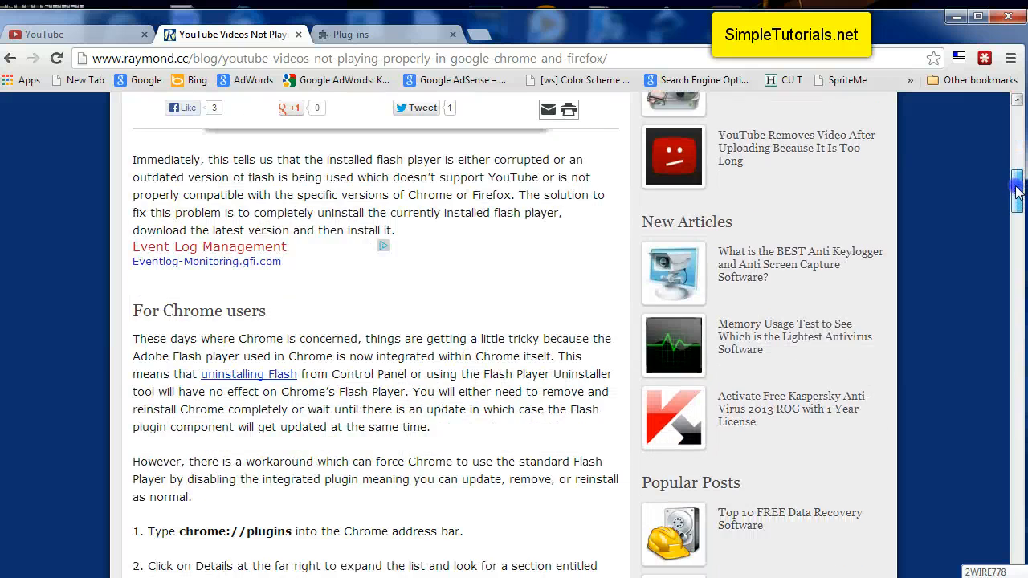
scroll(down, 3)
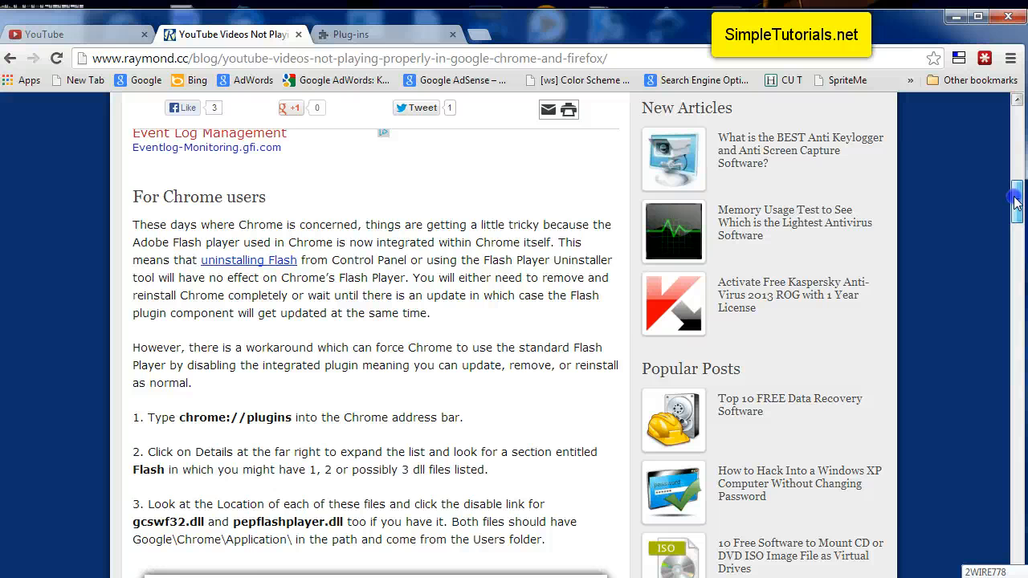
scroll(down, 3)
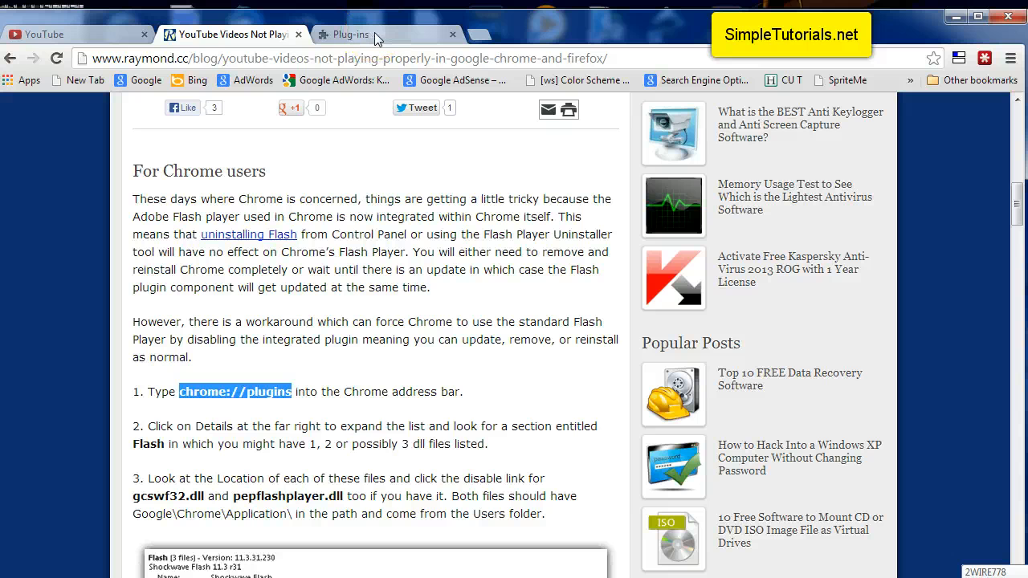
click(351, 34)
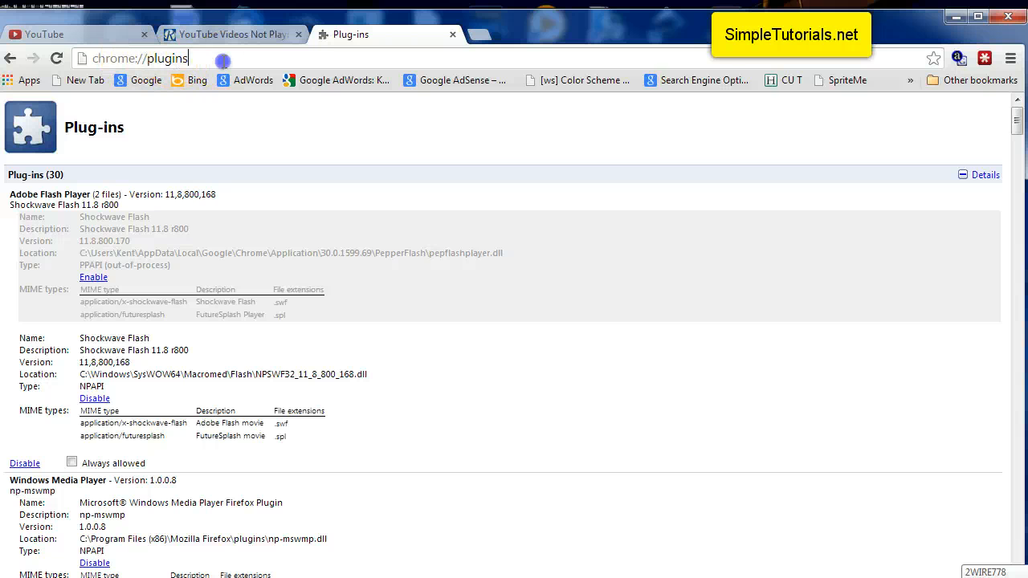
mouse_move(169, 289)
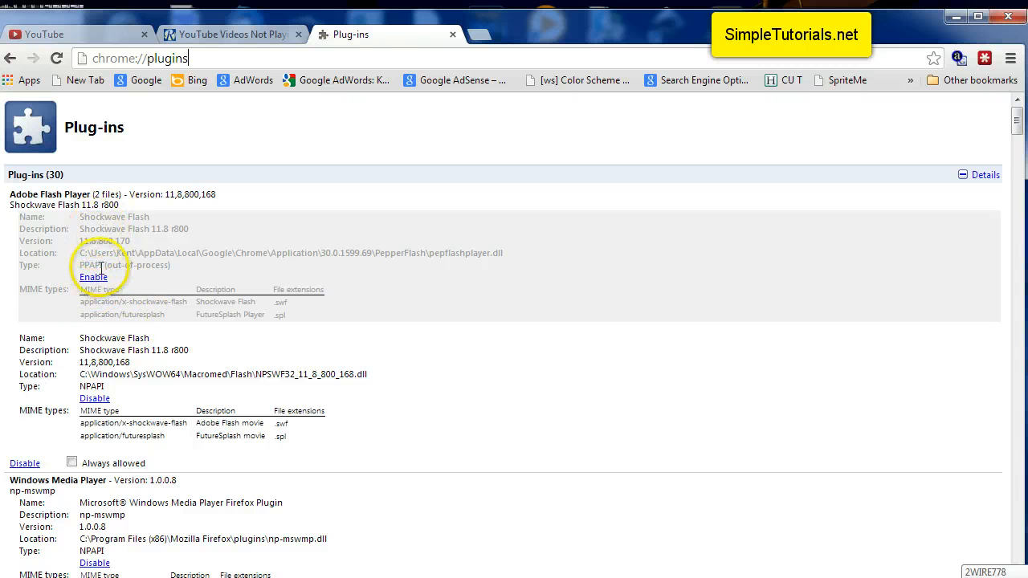
mouse_move(66, 243)
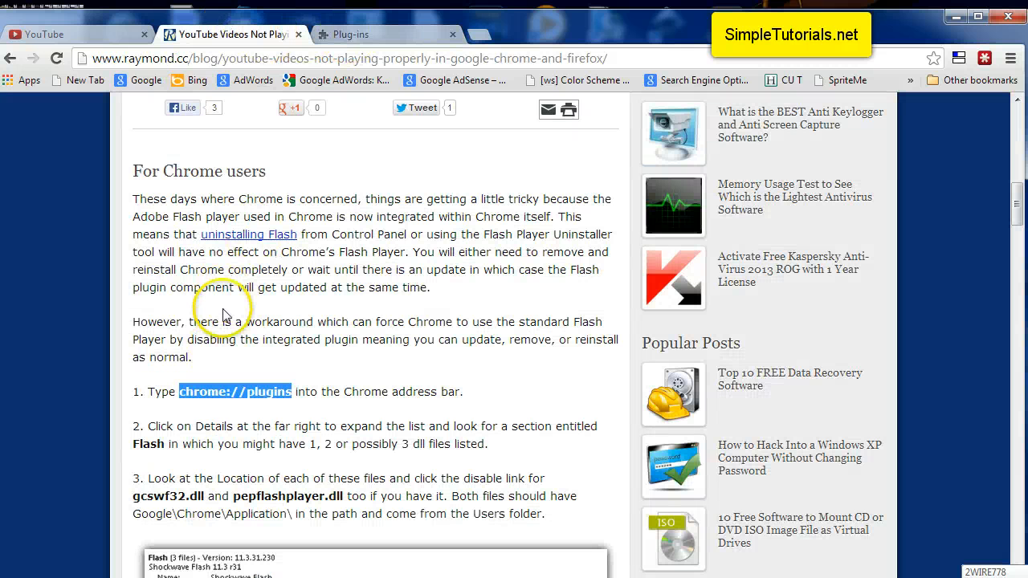
Scroll to the article's Flash plug-in screenshot, then return to the chrome://plugins tab
scroll(down, 3)
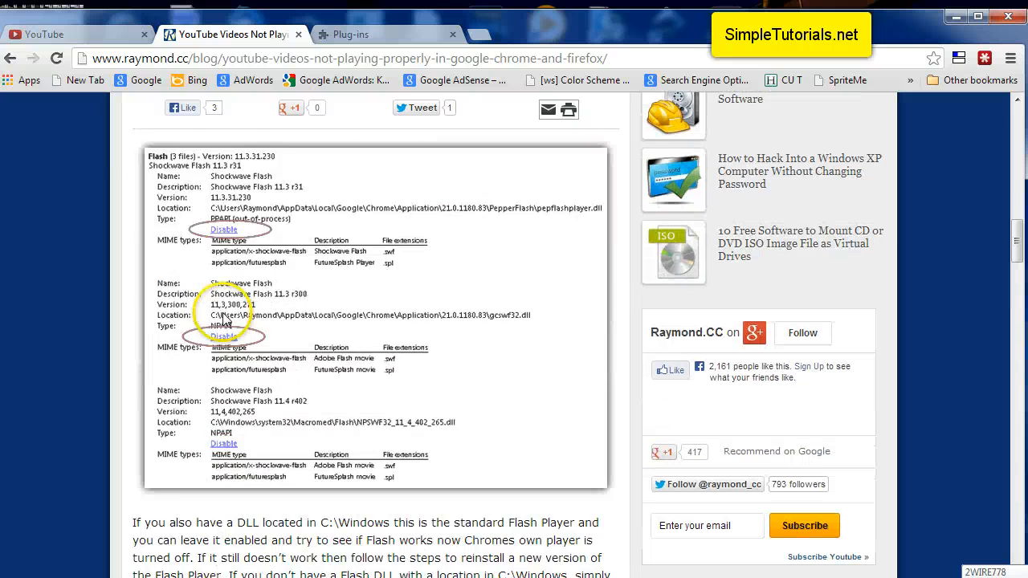
scroll(down, 3)
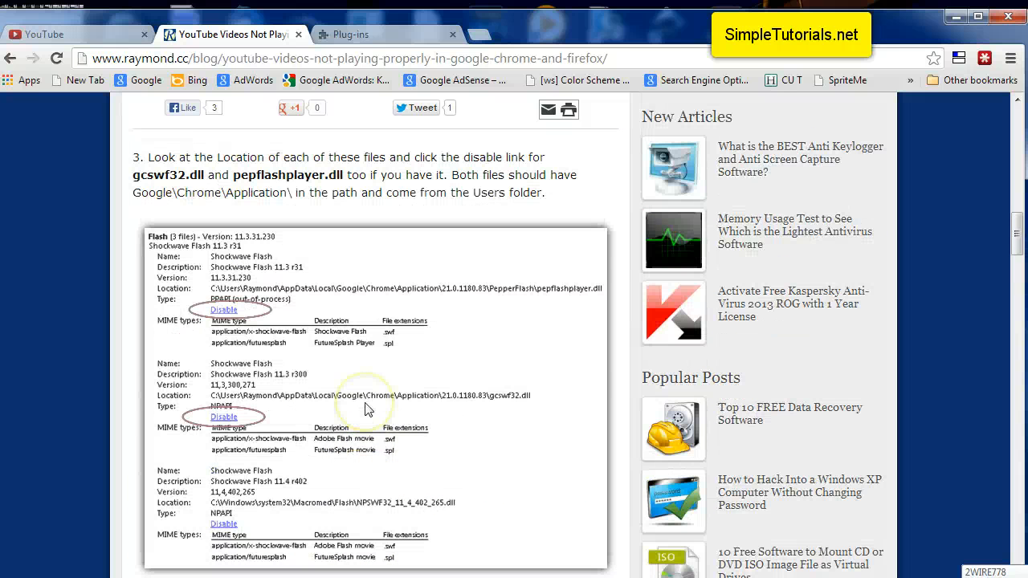
click(378, 34)
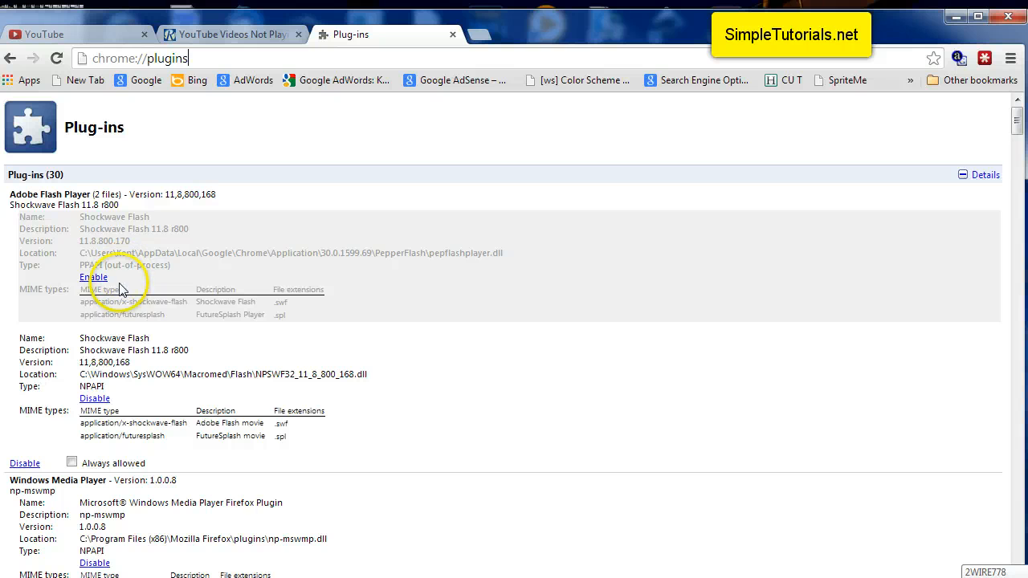
mouse_move(94, 382)
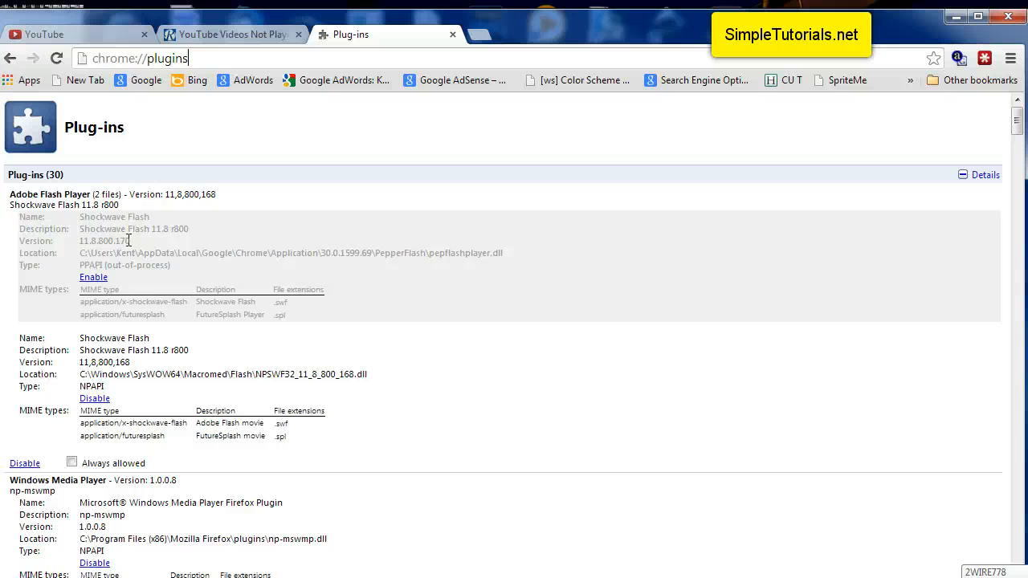
Return to the Raymond.cc article at step 3, naming gcswf32.dll and pepflashplayer.dll
click(225, 34)
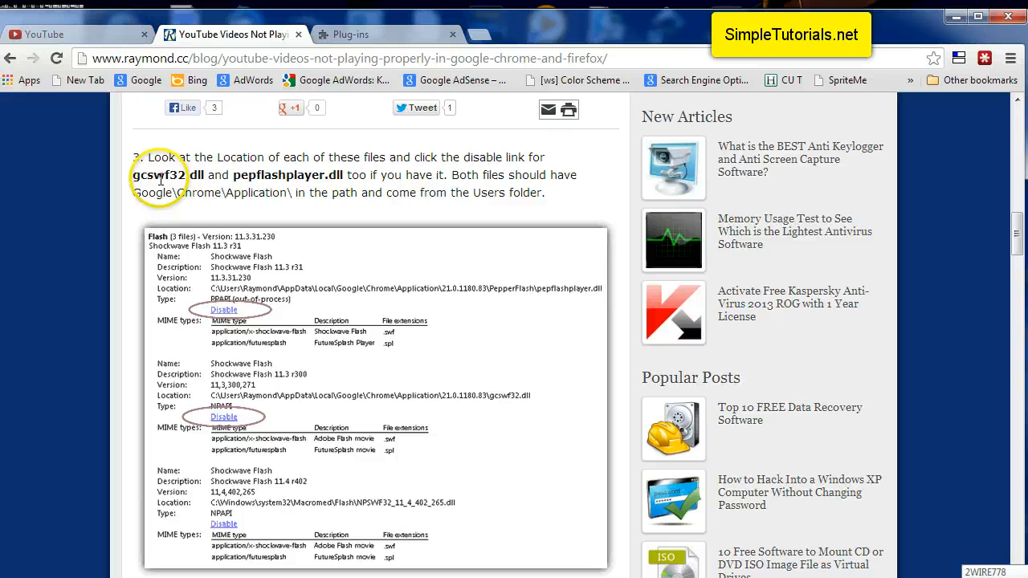
Show chrome://plugins again, with PepperFlash disabled and the NPAPI Flash still enabled
double_click(263, 174)
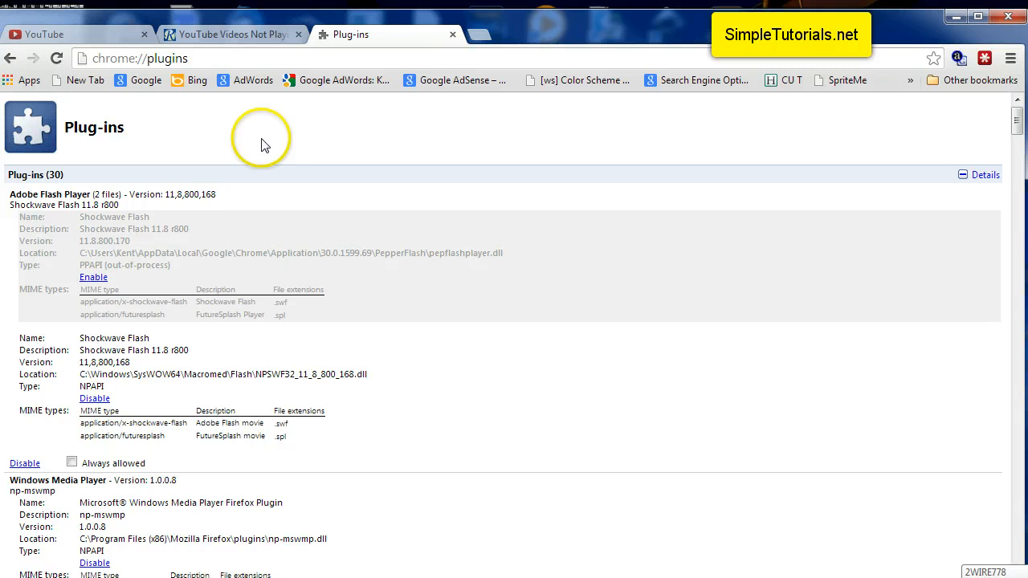
Go back to the Raymond.cc article's step 3 with the circled Disable links
click(228, 34)
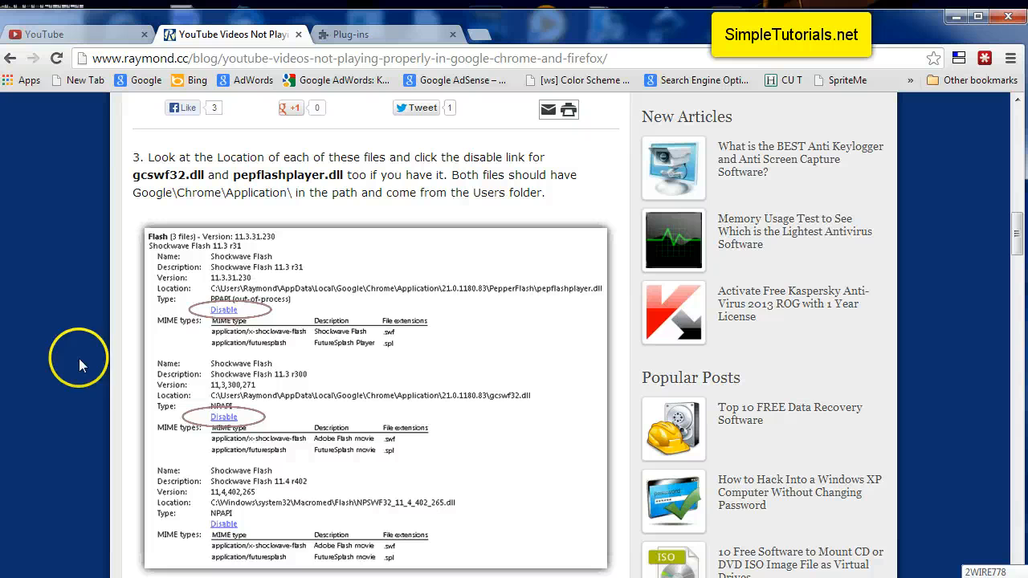
mouse_move(80, 366)
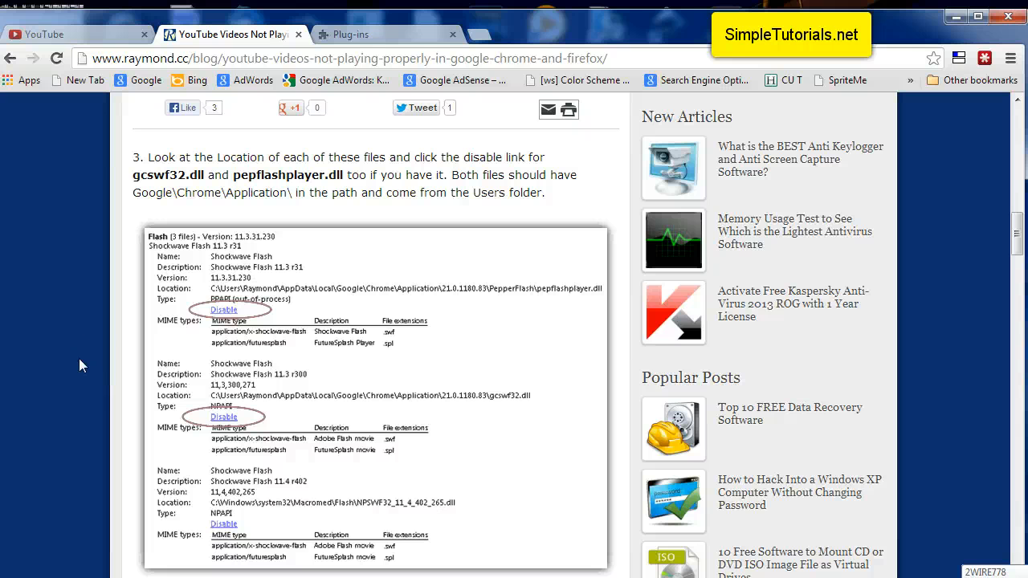